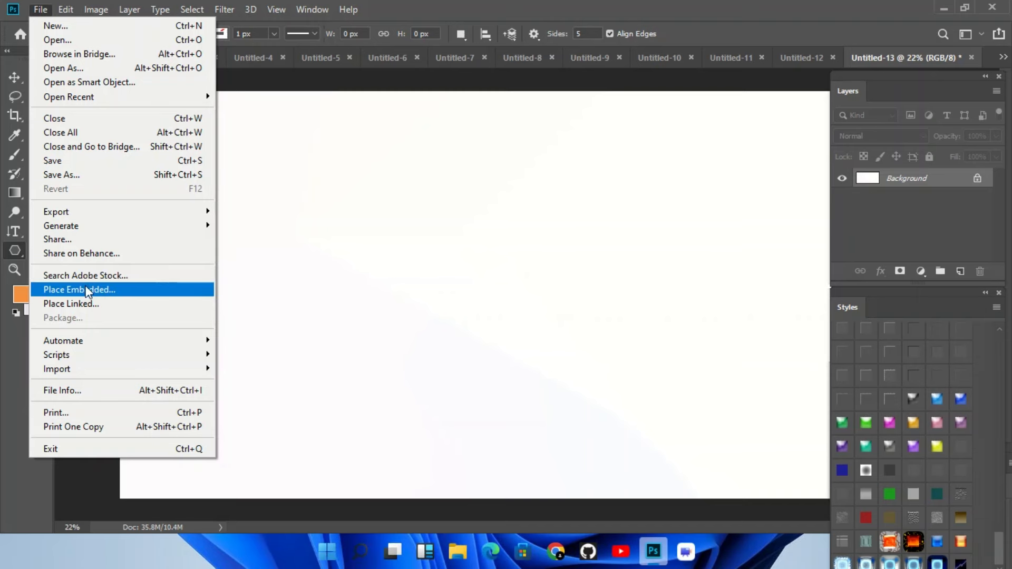
Start Place Embedded and browse Downloads for the green-screen laptop JPEG.
click(80, 289)
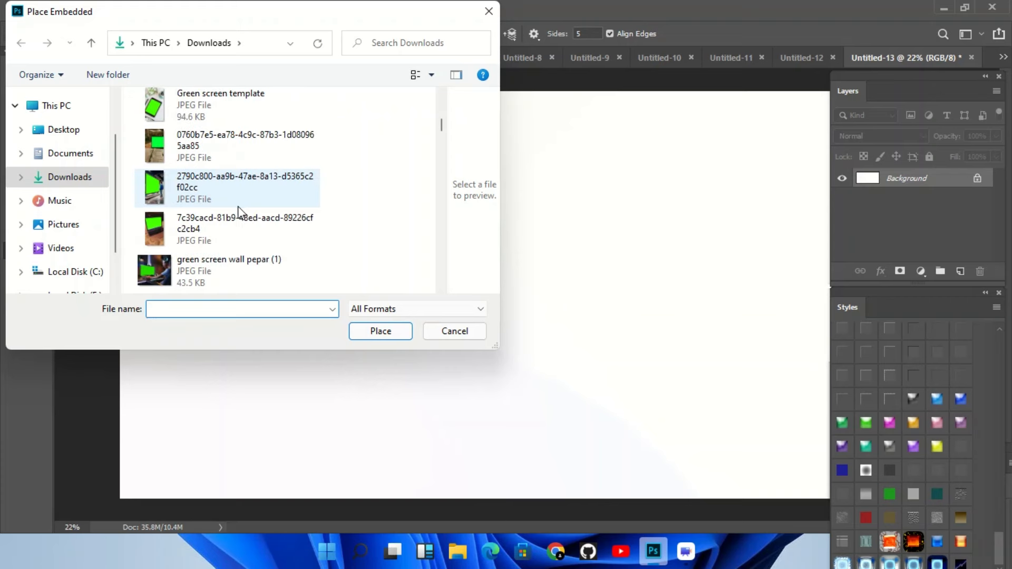
scroll(down, 3)
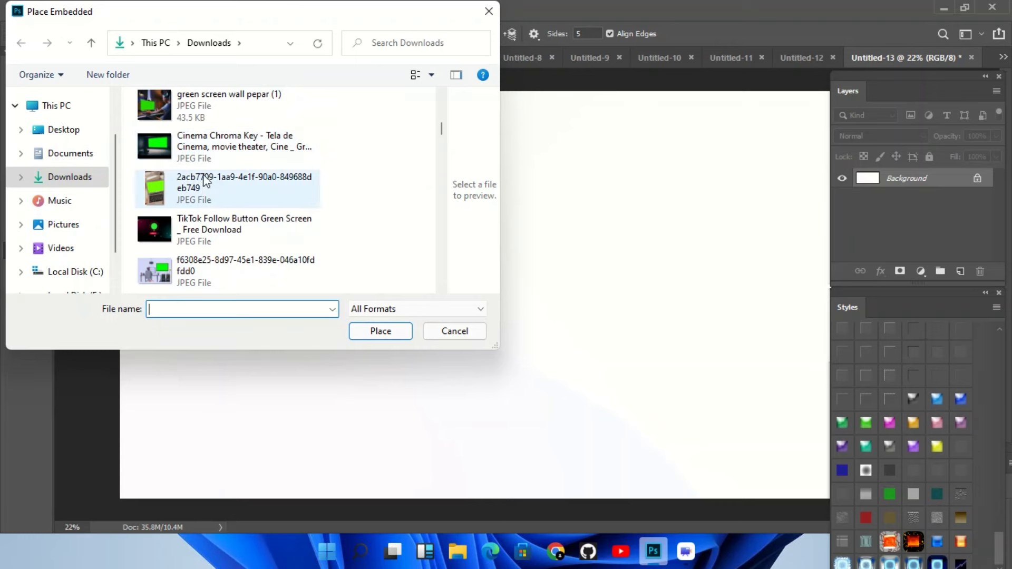
mouse_move(155, 188)
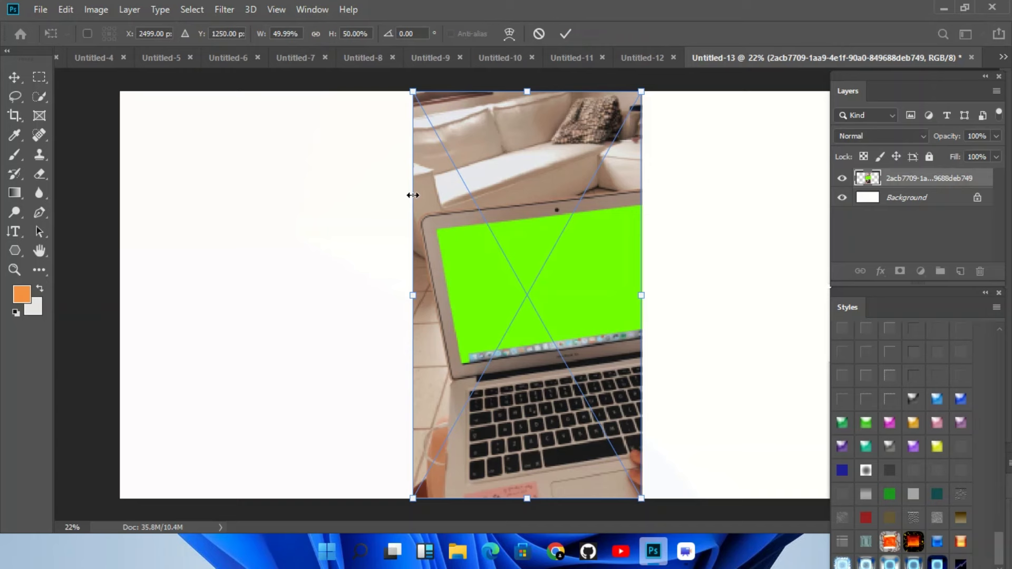
Scale up the placed laptop photo with the transform handles and commit it.
drag(413, 295, 352, 295)
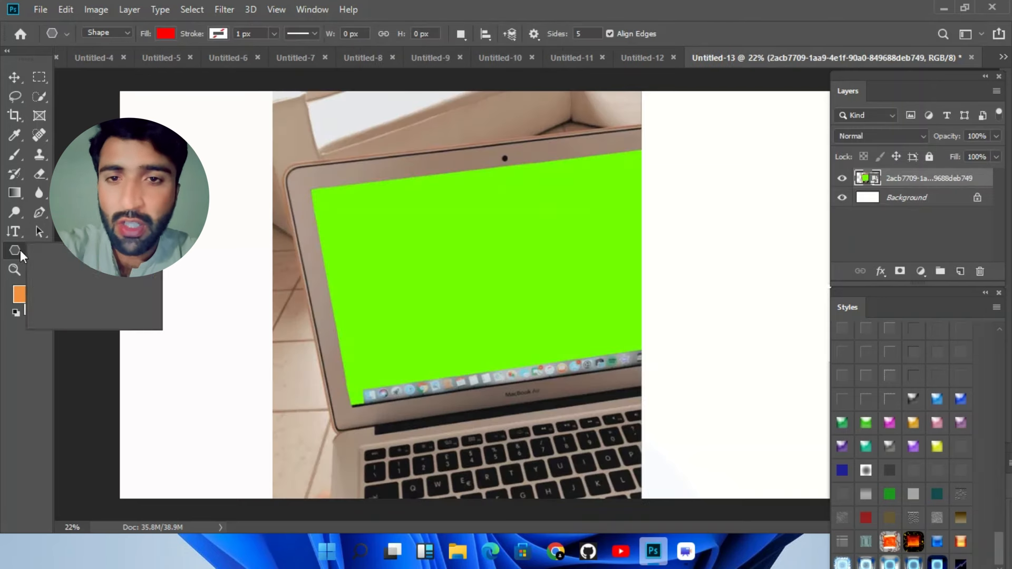
click(40, 10)
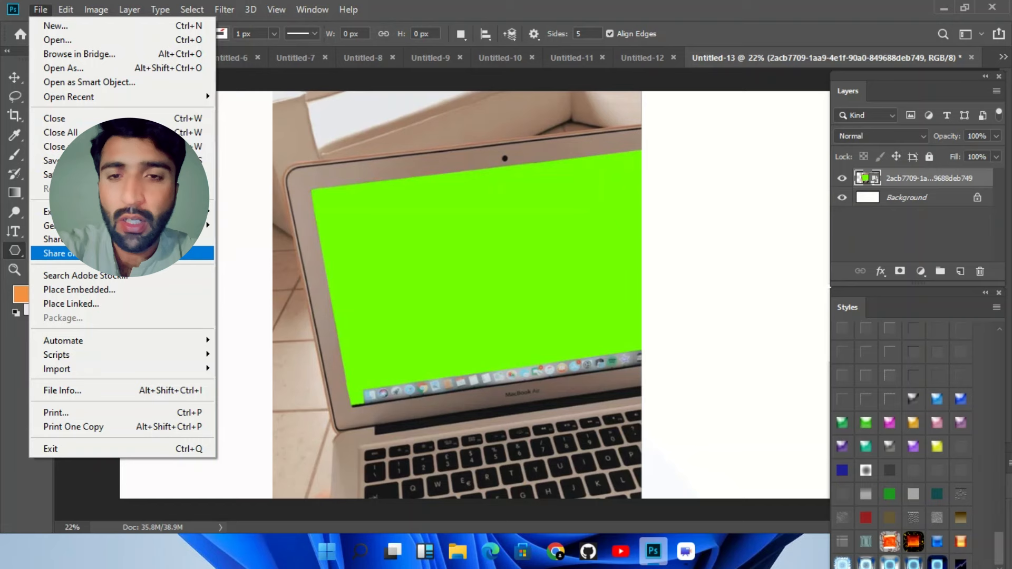
click(79, 289)
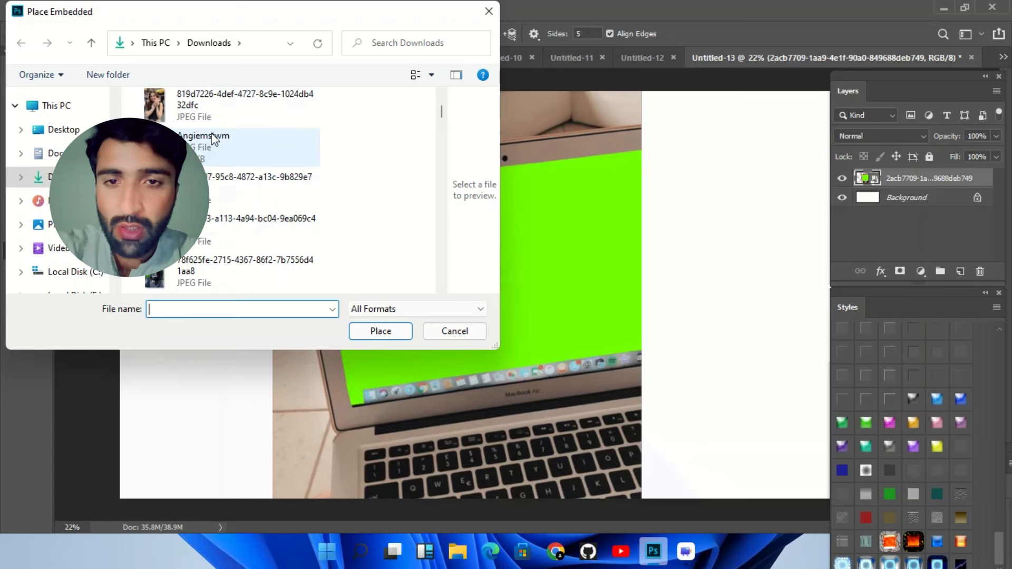
click(380, 332)
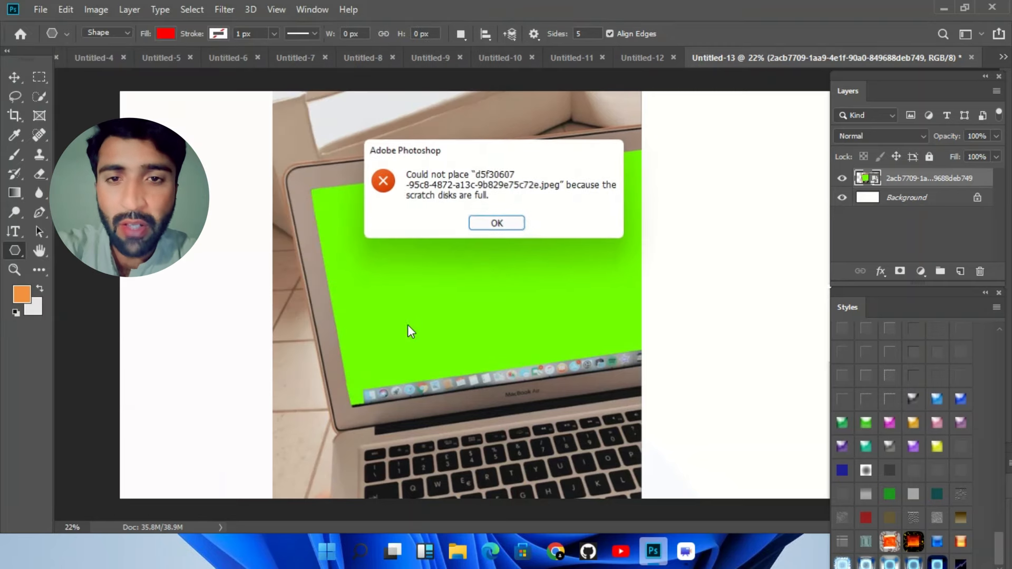
click(497, 223)
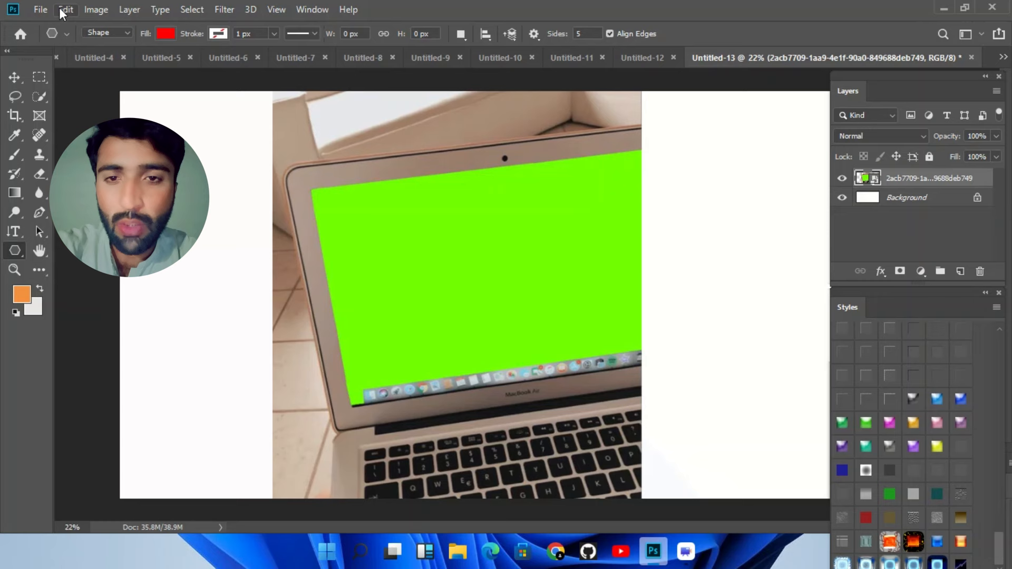
click(40, 9)
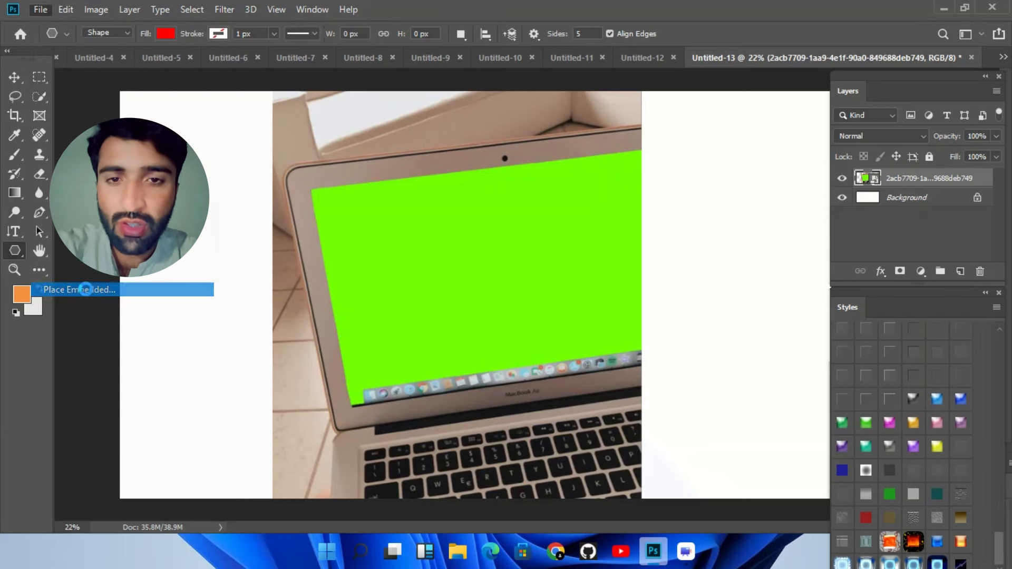
click(77, 289)
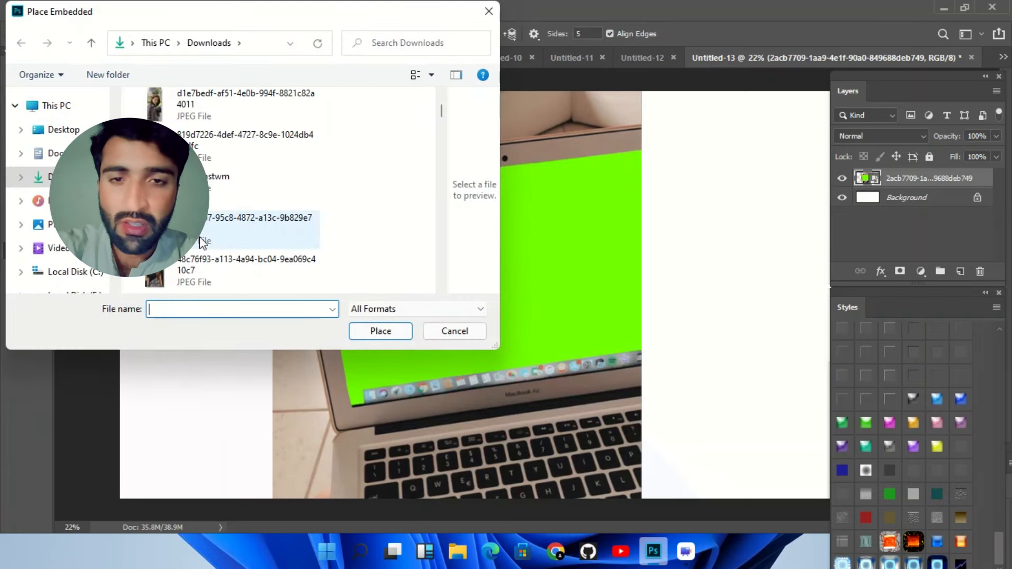
click(380, 331)
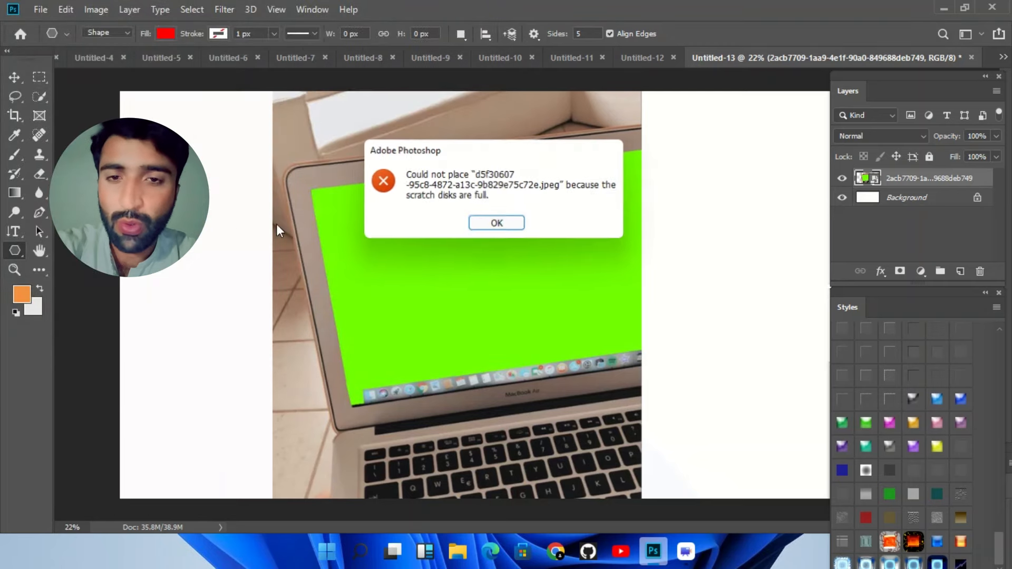
click(496, 222)
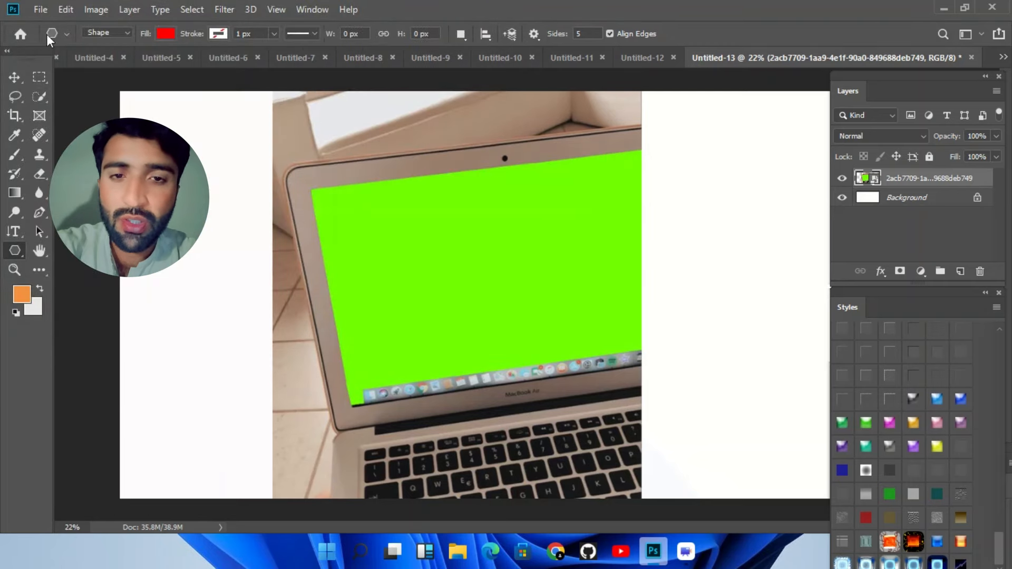
click(40, 10)
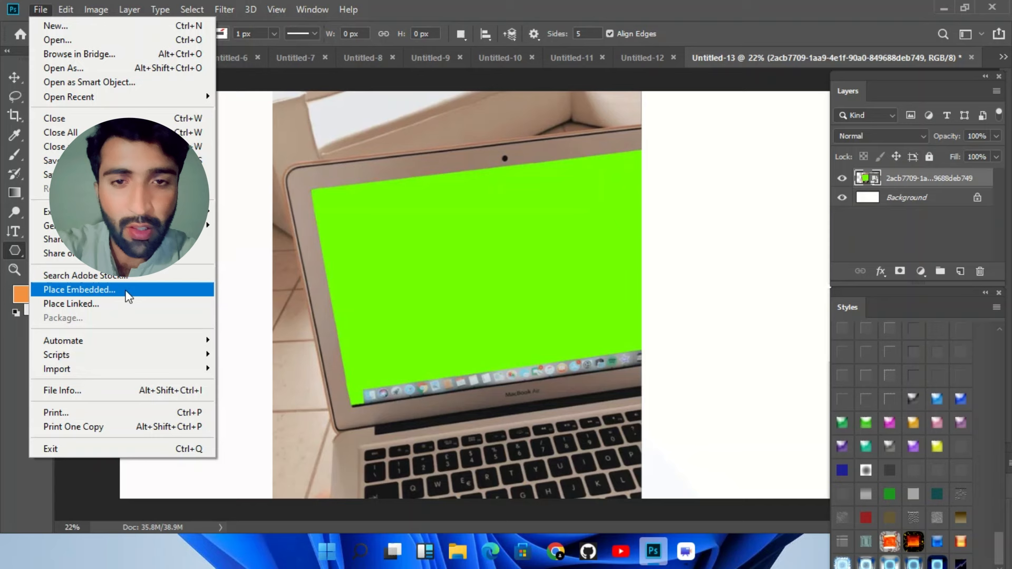
click(79, 289)
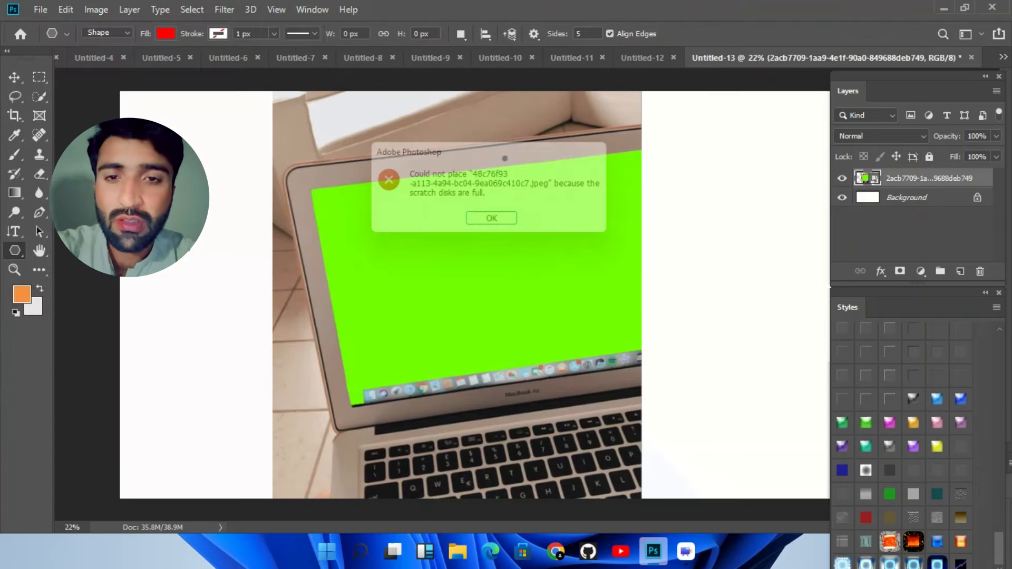
click(491, 217)
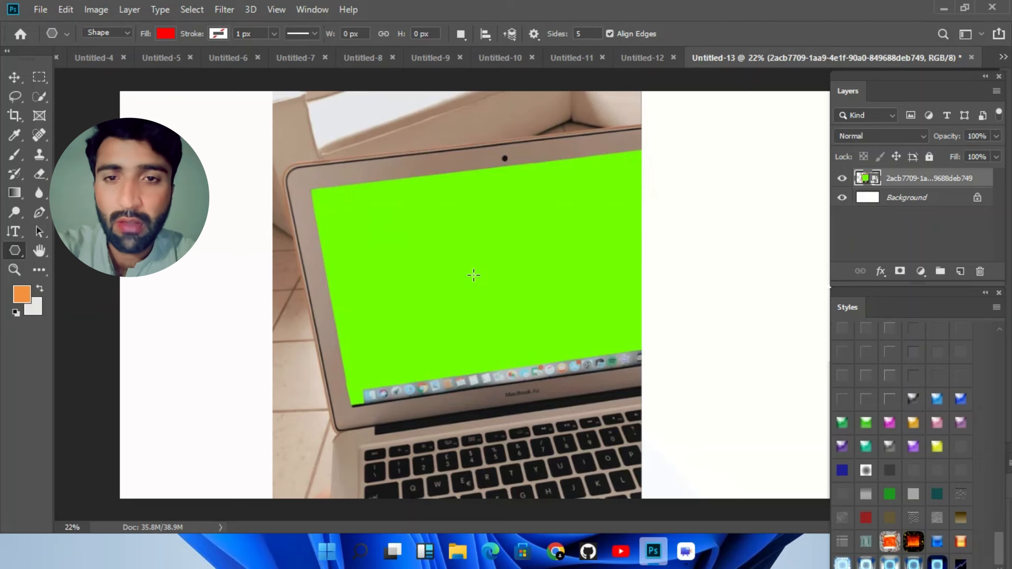
click(473, 275)
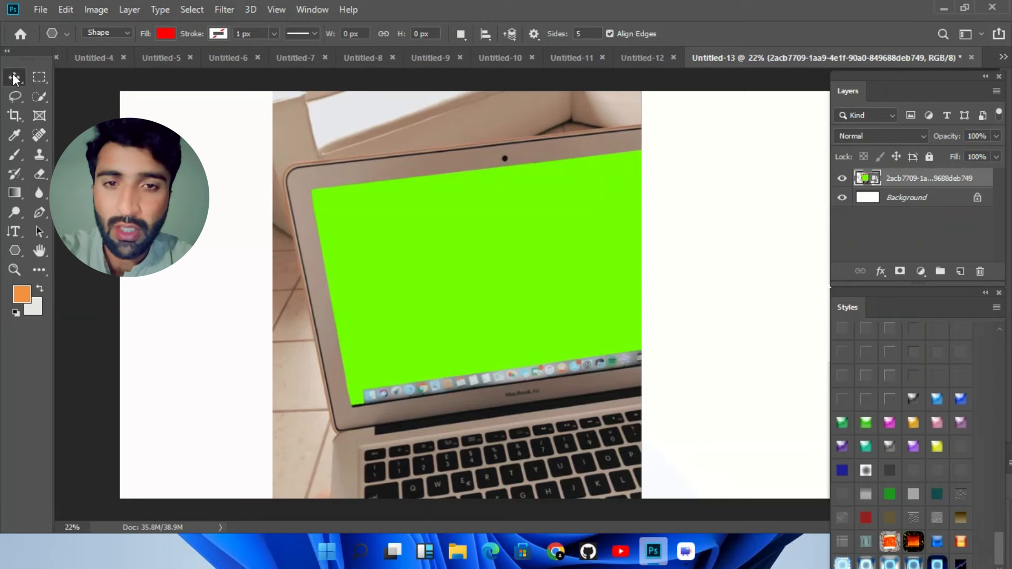
click(40, 10)
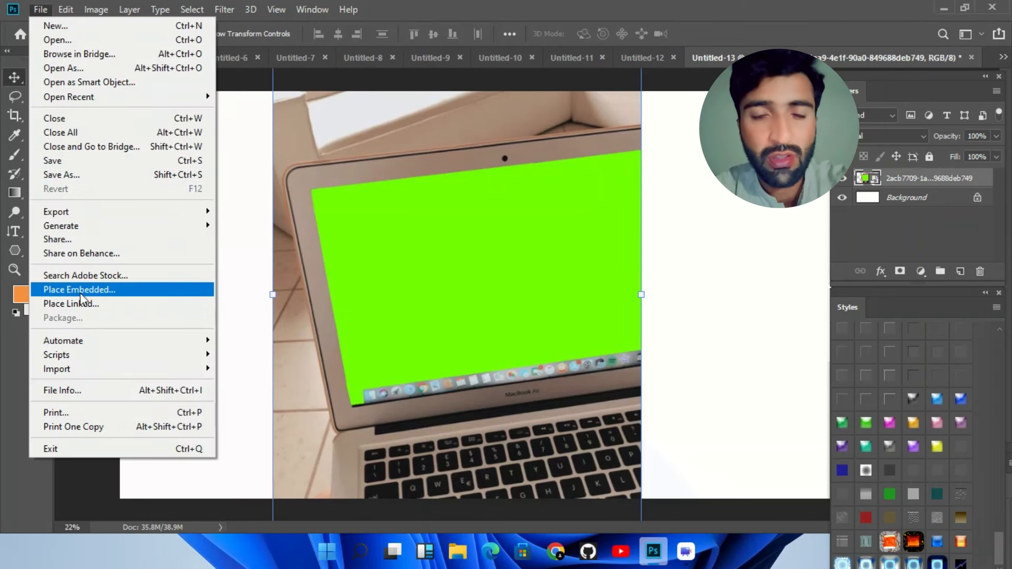
click(79, 289)
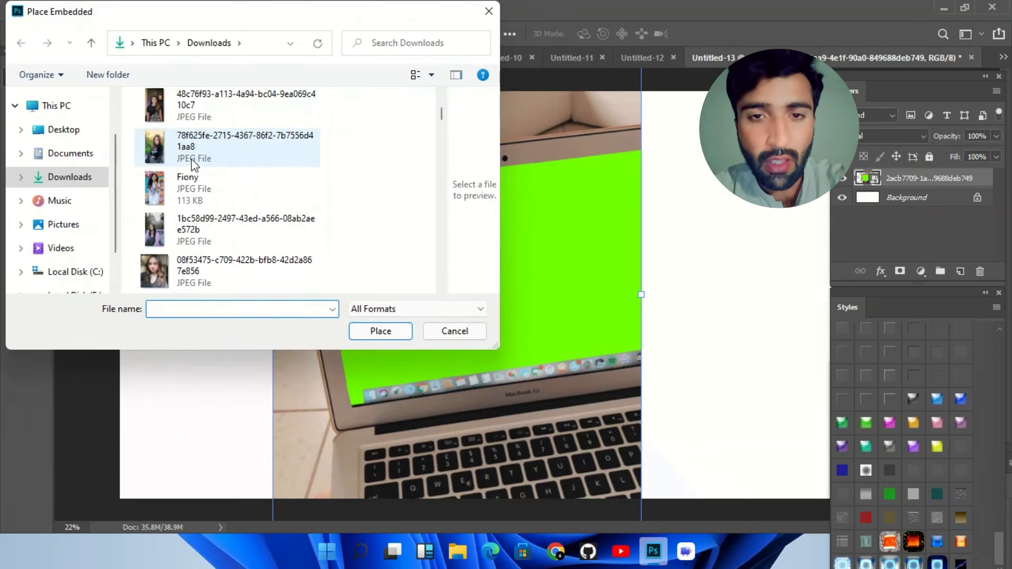
click(225, 188)
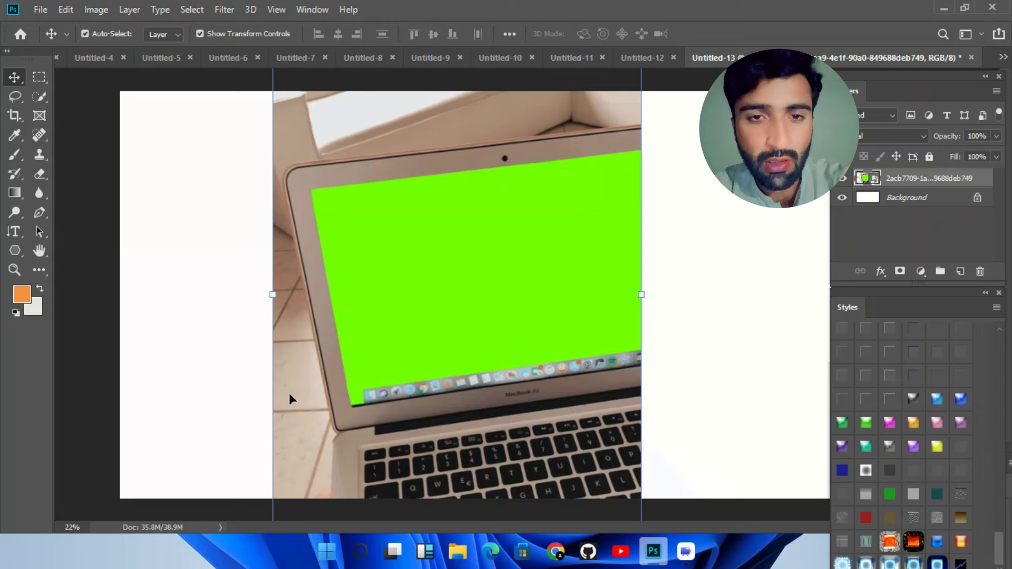
click(13, 251)
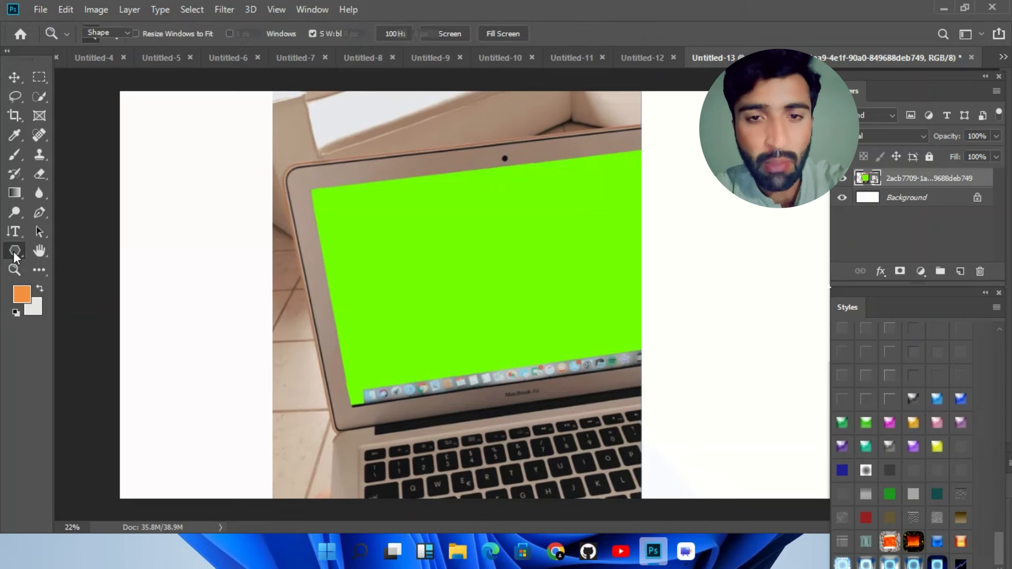
click(15, 251)
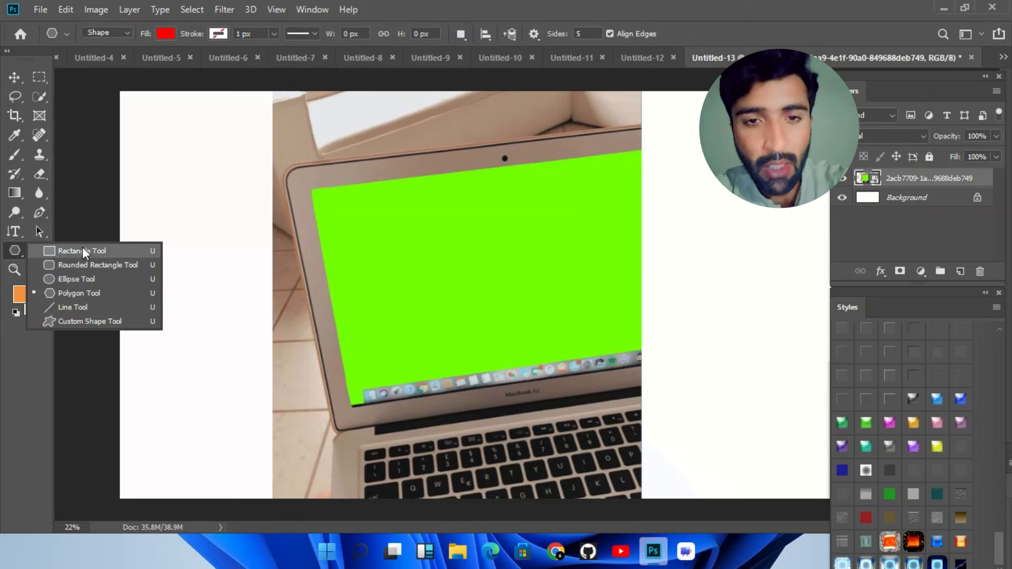
Draw a rectangle over the laptop's green screen with the Rectangle Tool and style it gold.
click(83, 251)
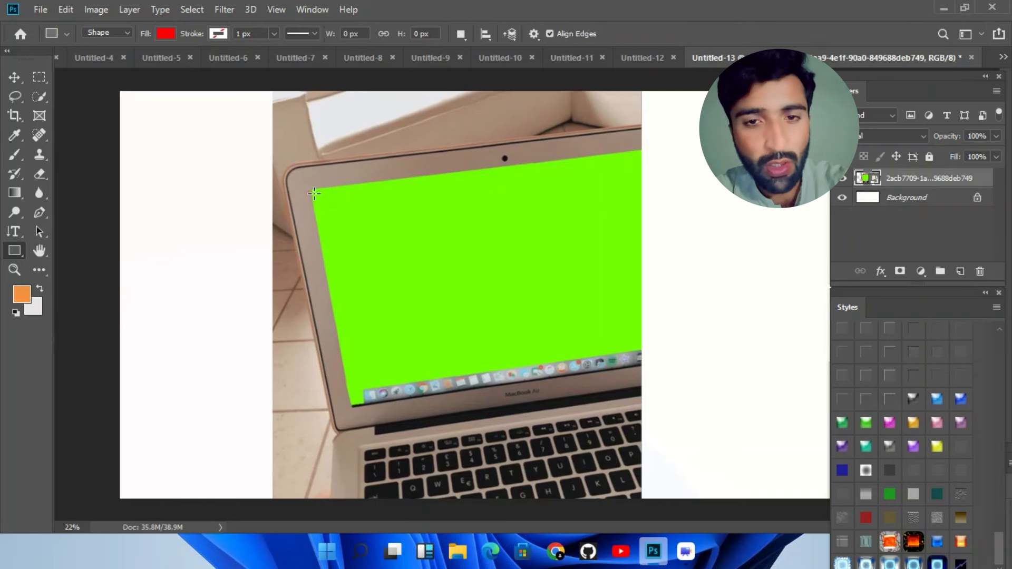
drag(314, 192, 638, 347)
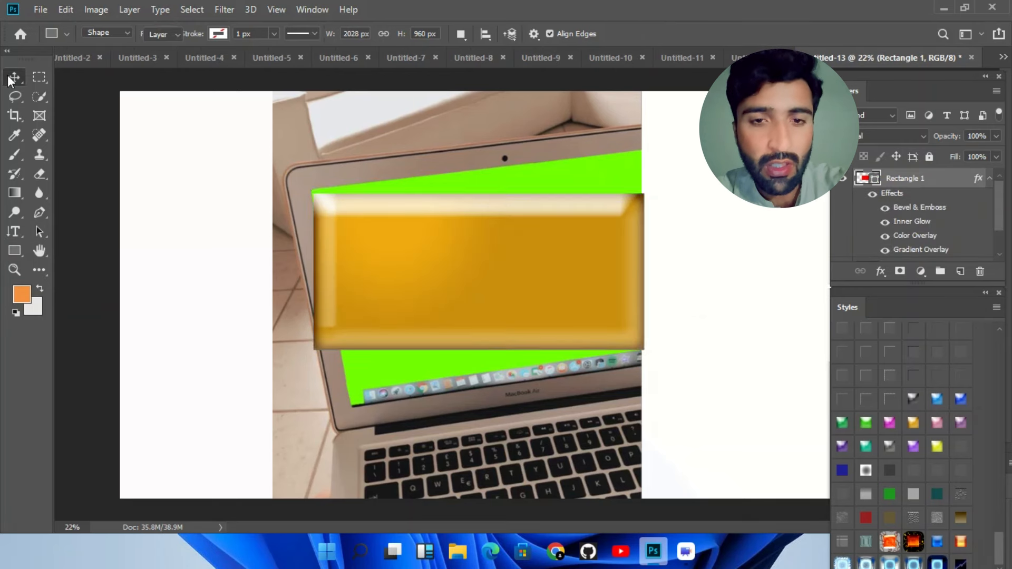
click(14, 77)
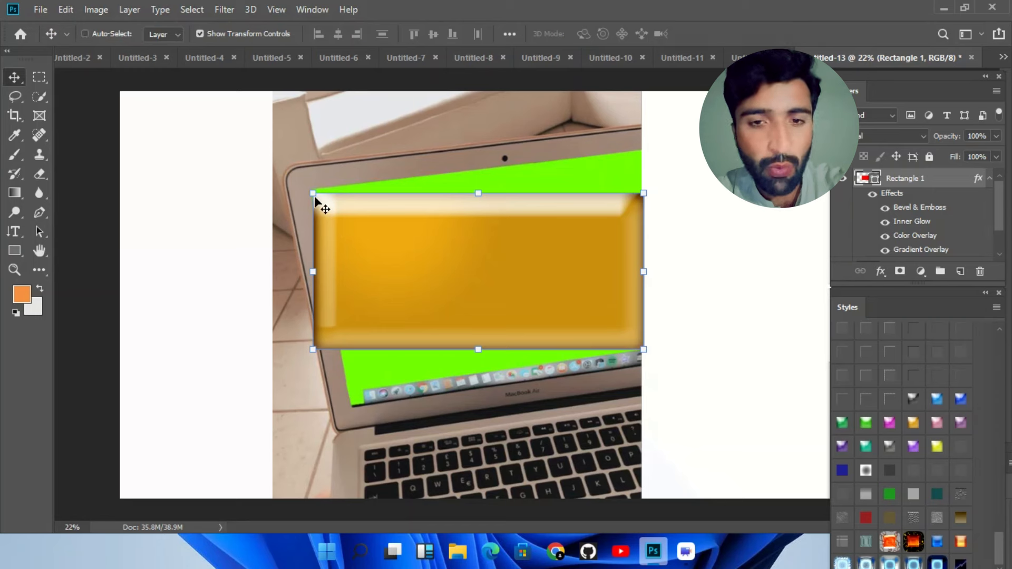